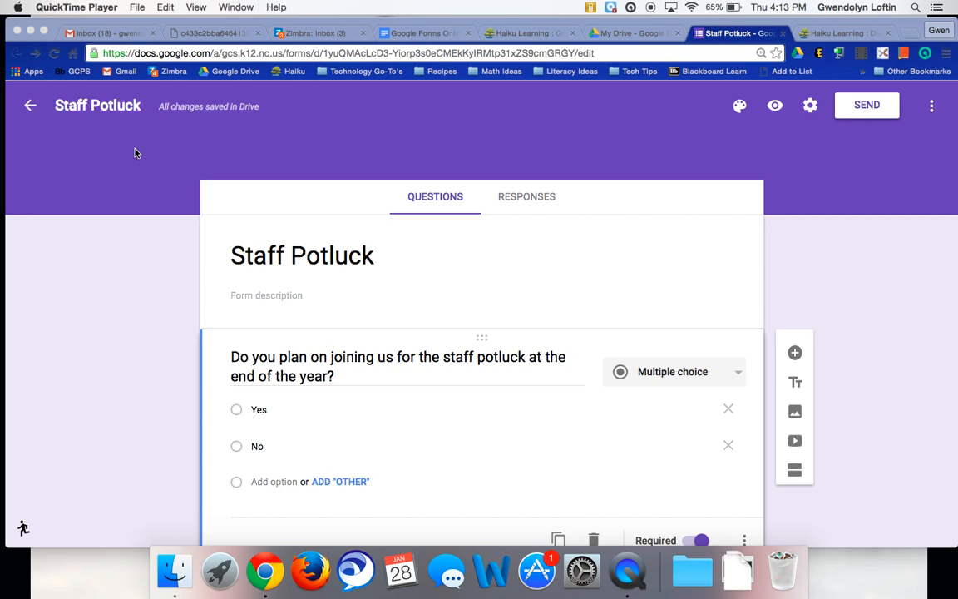
pyautogui.moveTo(31, 259)
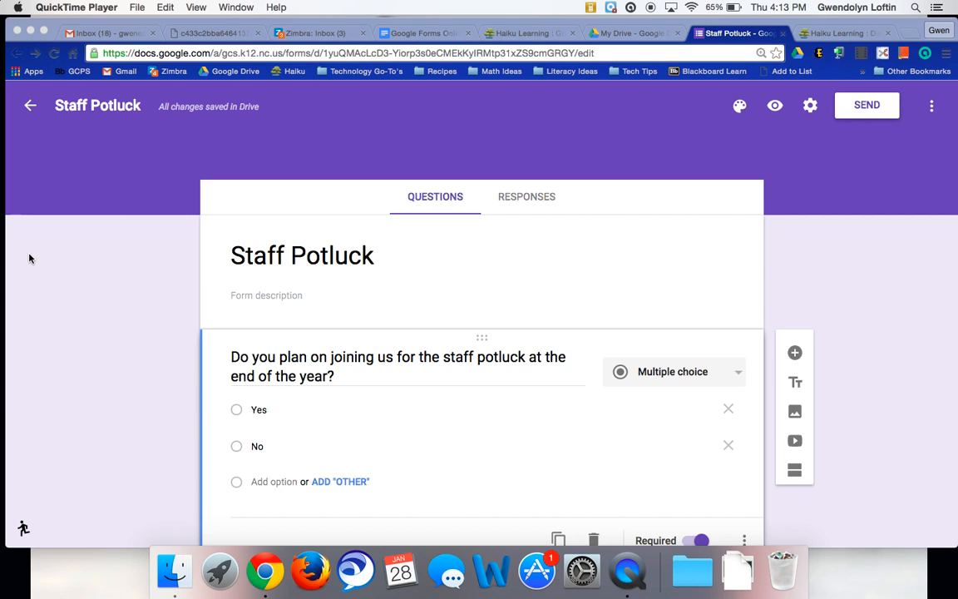
# - Make the new 'Name' question a short-answer question placed above the attendance question
pyautogui.scroll(-3)
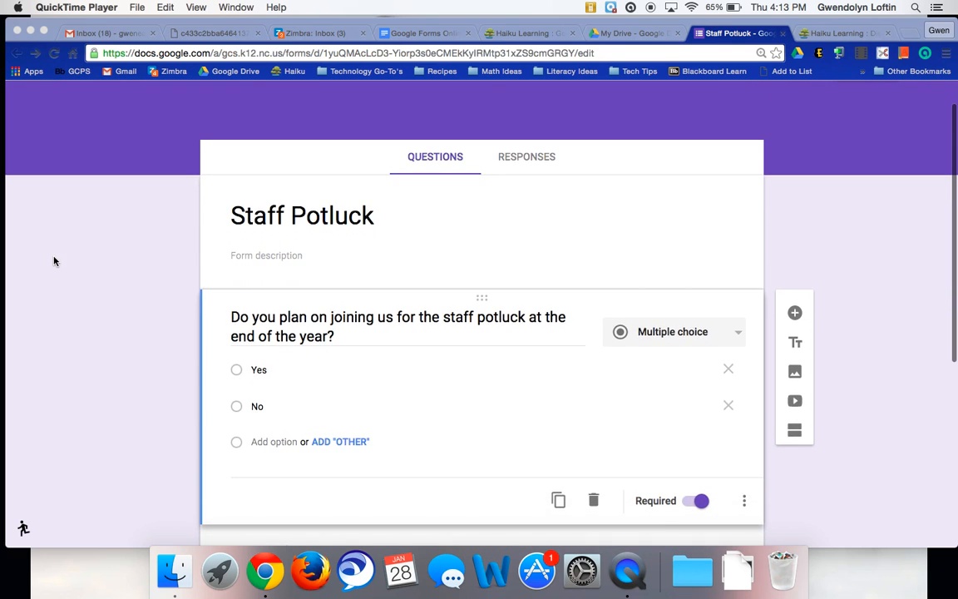
pyautogui.moveTo(232, 236)
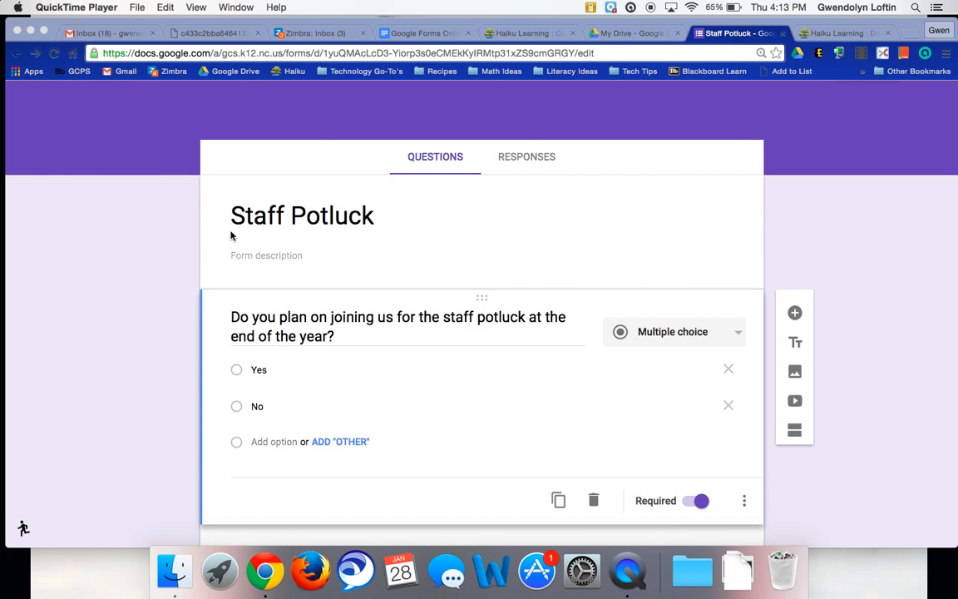
pyautogui.scroll(-3)
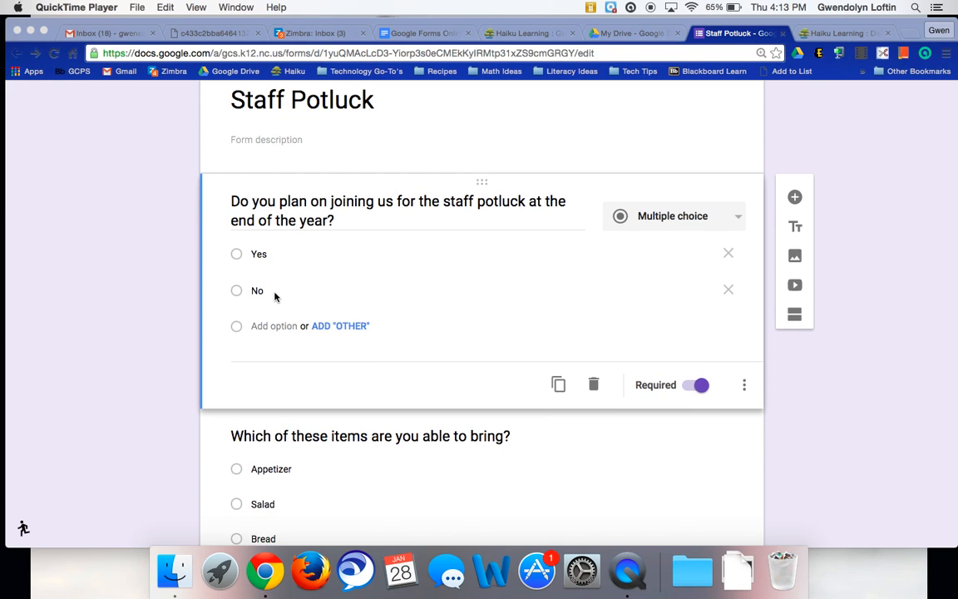
pyautogui.scroll(-3)
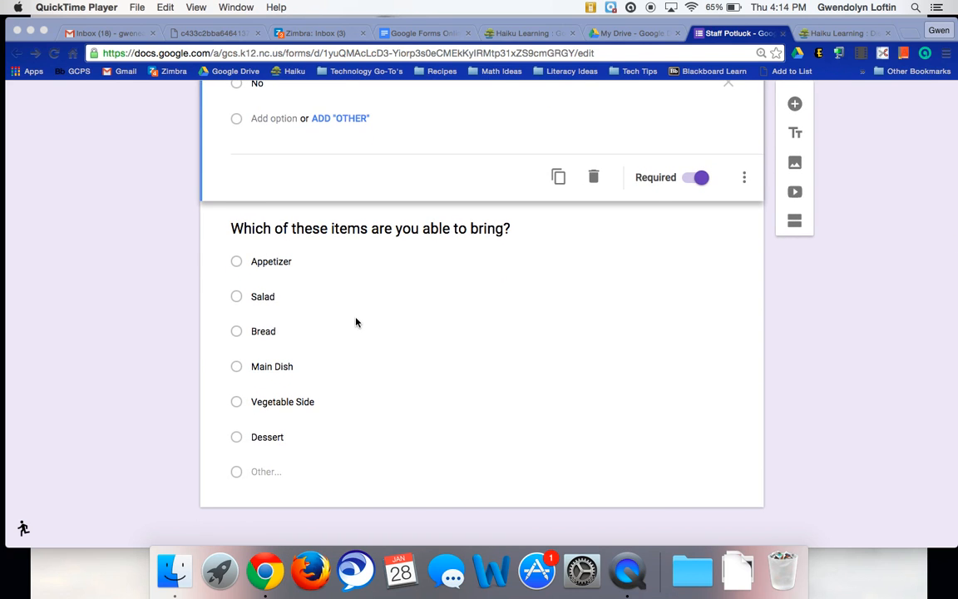
pyautogui.scroll(-3)
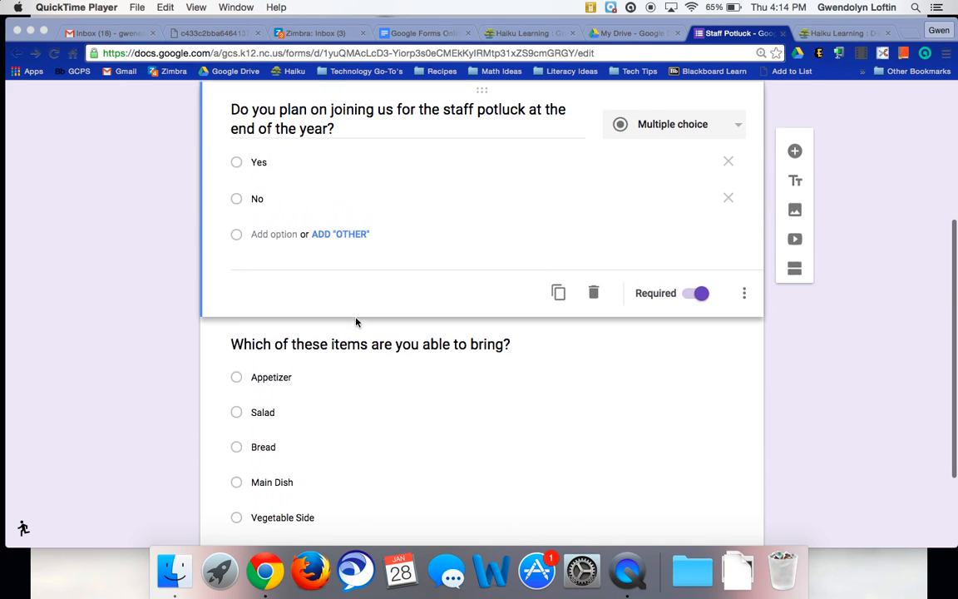
pyautogui.scroll(-3)
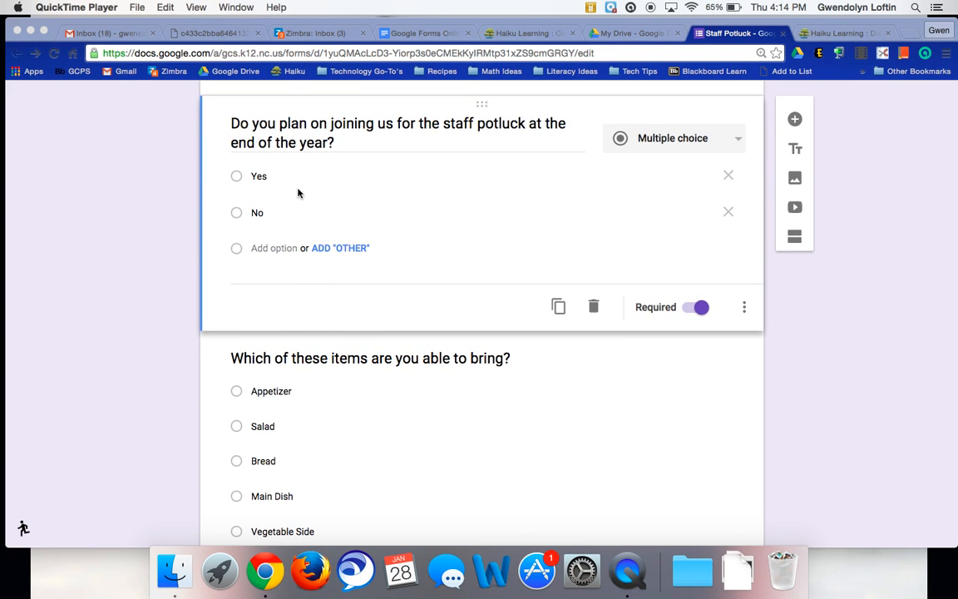
pyautogui.moveTo(256, 396)
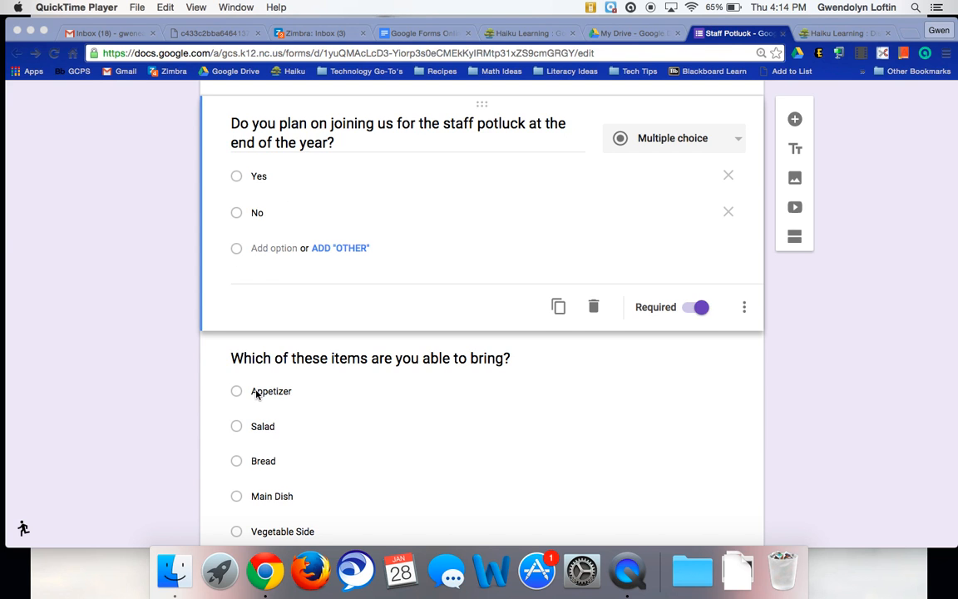
pyautogui.scroll(-3)
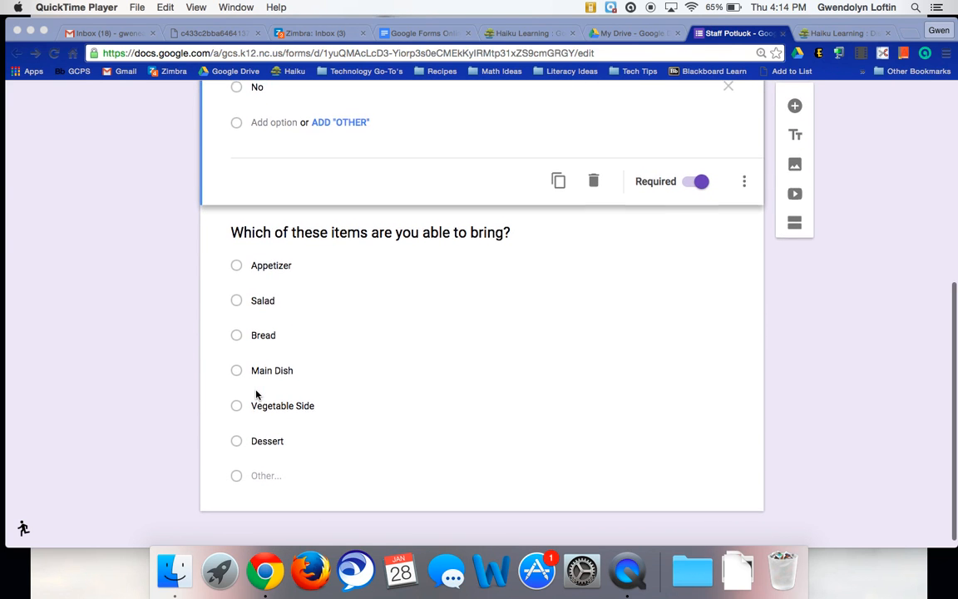
pyautogui.scroll(3)
pyautogui.write('Nam')
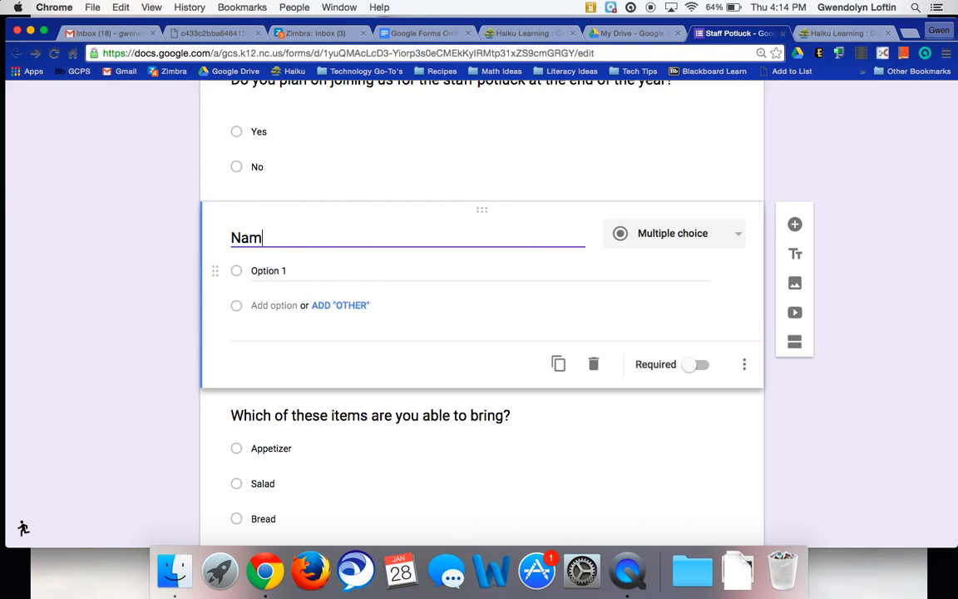
pyautogui.click(672, 233)
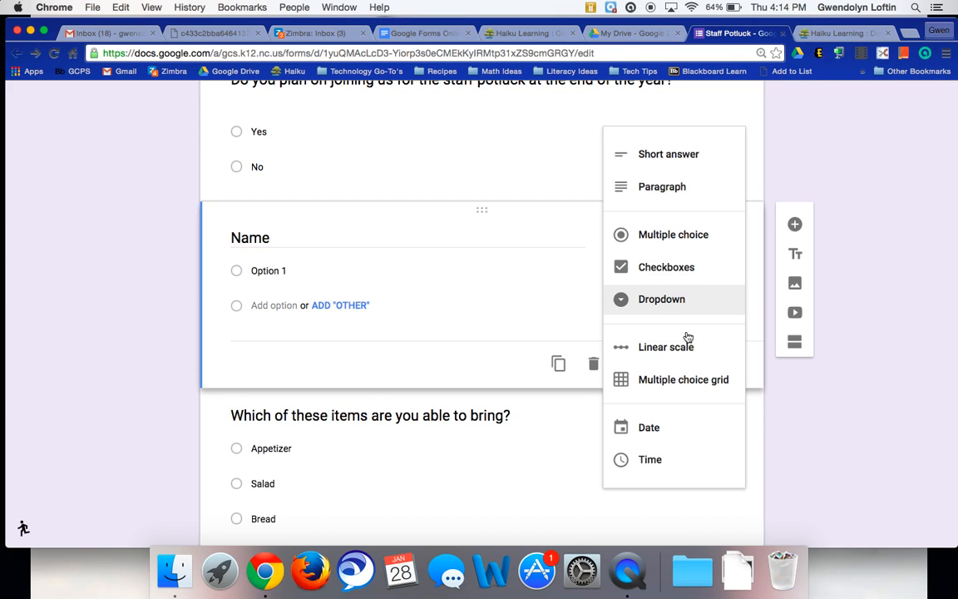
pyautogui.moveTo(669, 154)
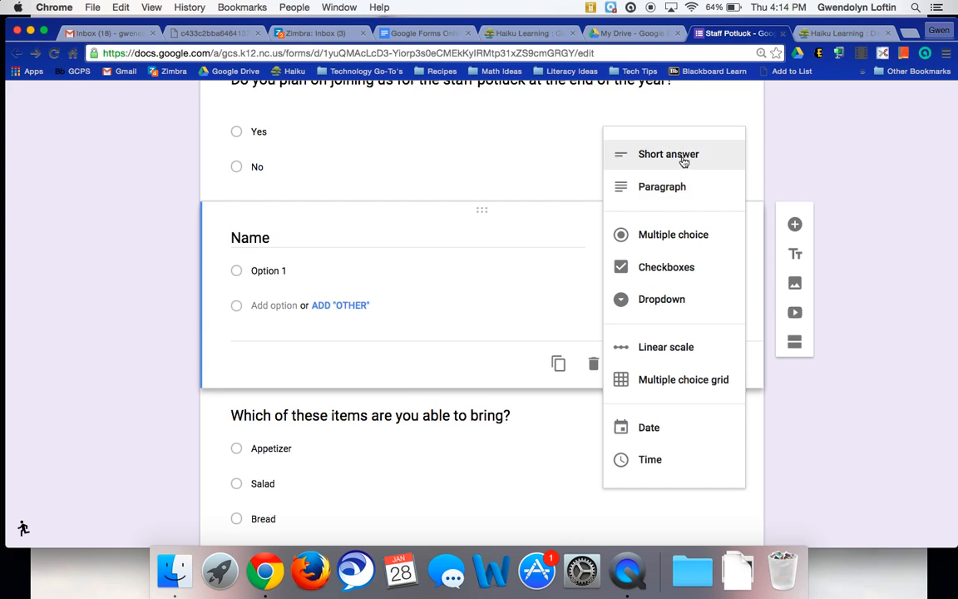
pyautogui.click(668, 154)
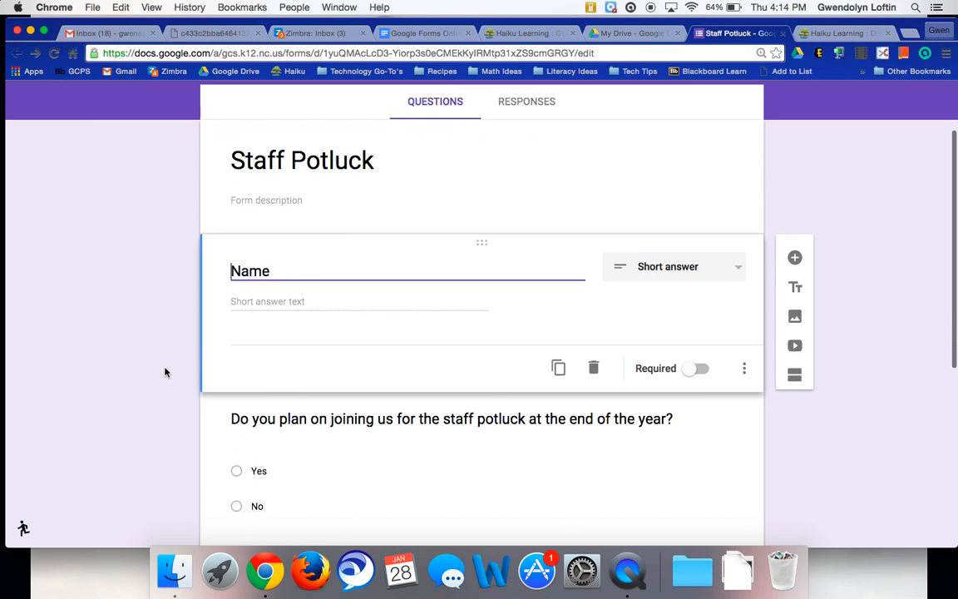
pyautogui.scroll(-3)
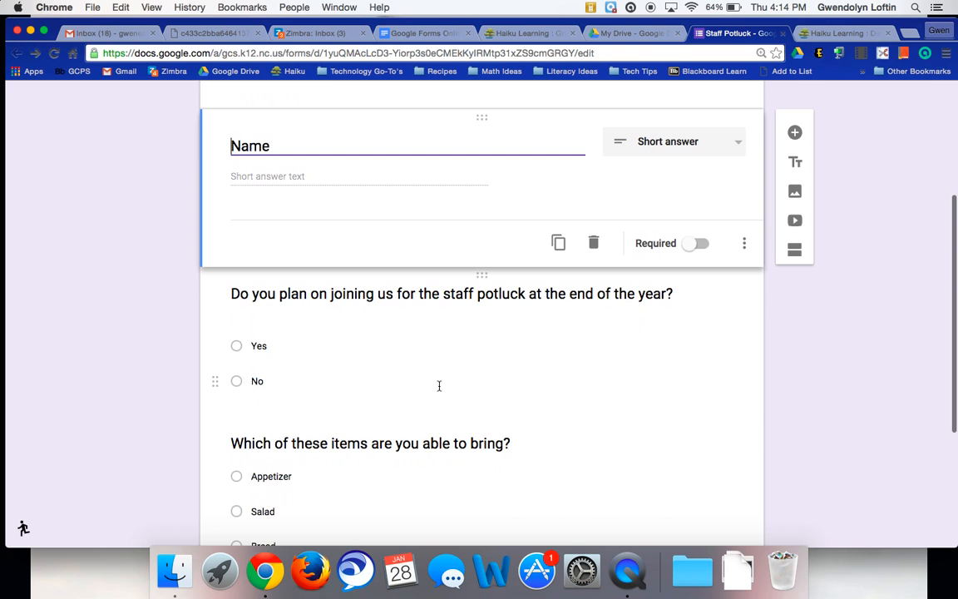
pyautogui.scroll(-3)
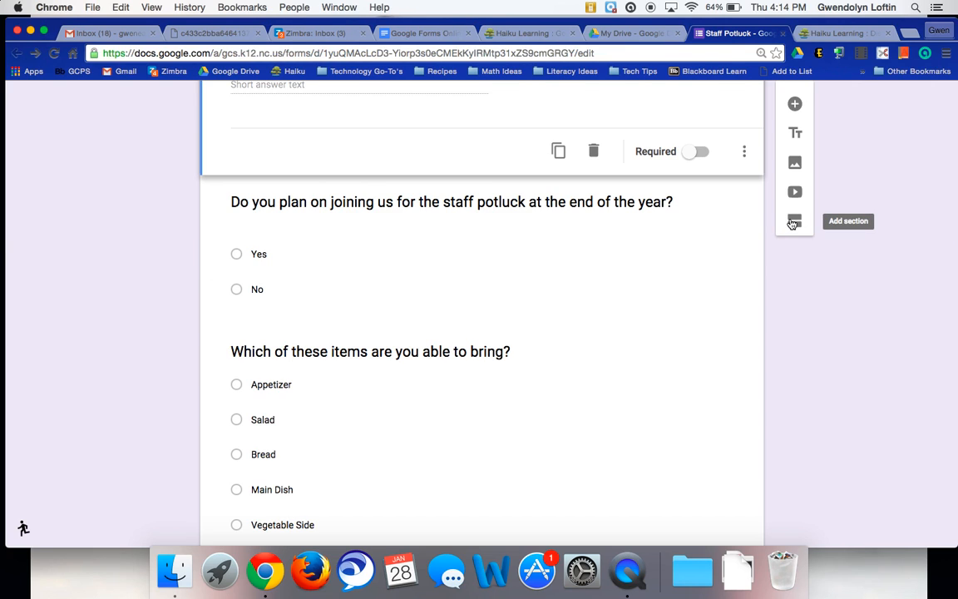
# - Add a 'Food Items' section and keep the attendance question in section 1
pyautogui.scroll(-3)
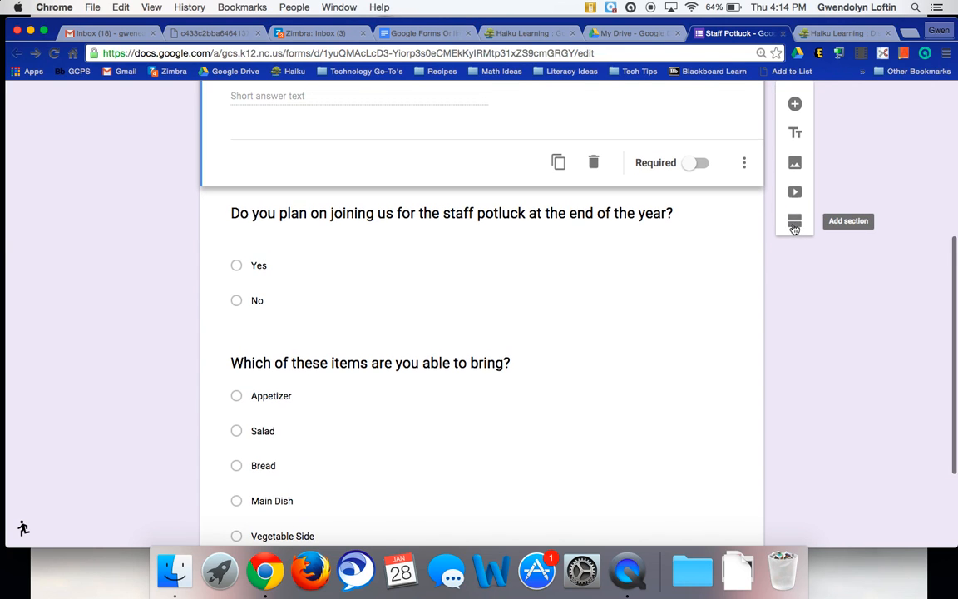
pyautogui.click(794, 221)
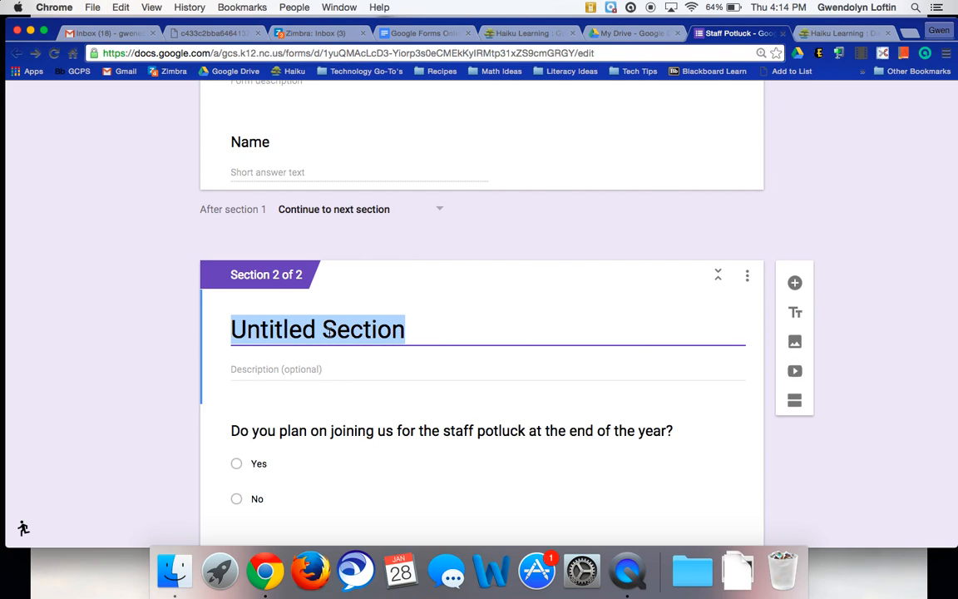
pyautogui.write('Food Items')
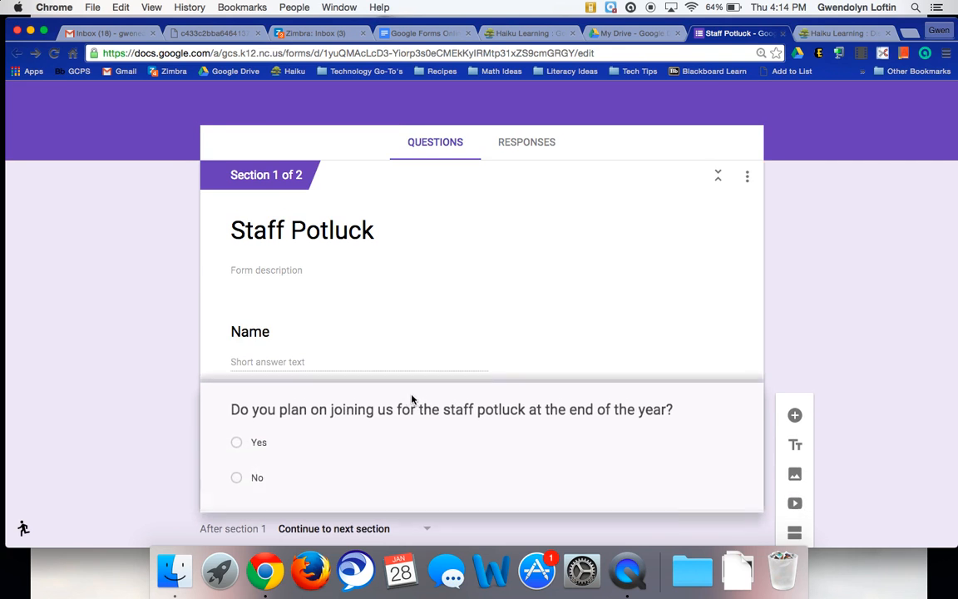
pyautogui.click(452, 409)
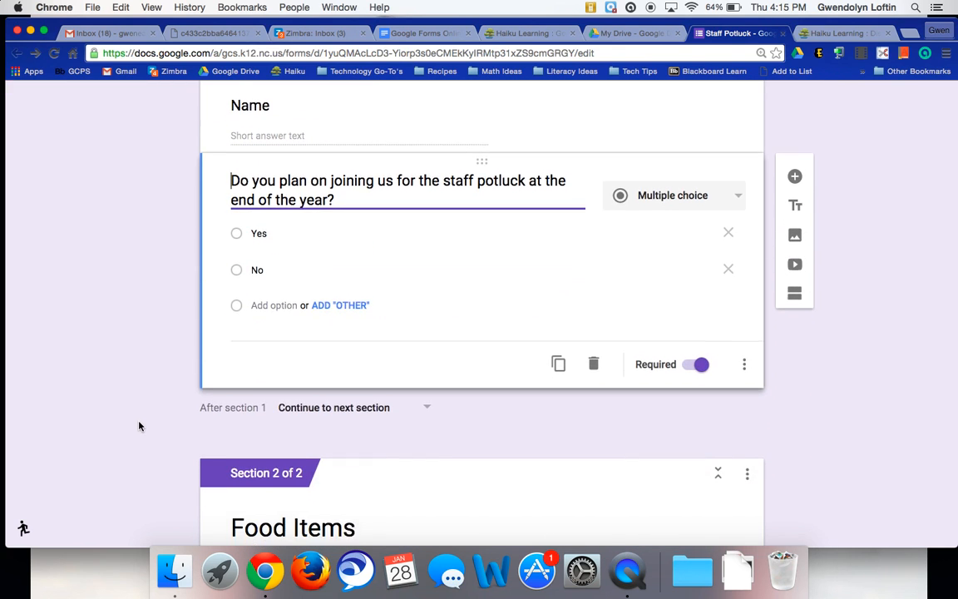
pyautogui.scroll(-3)
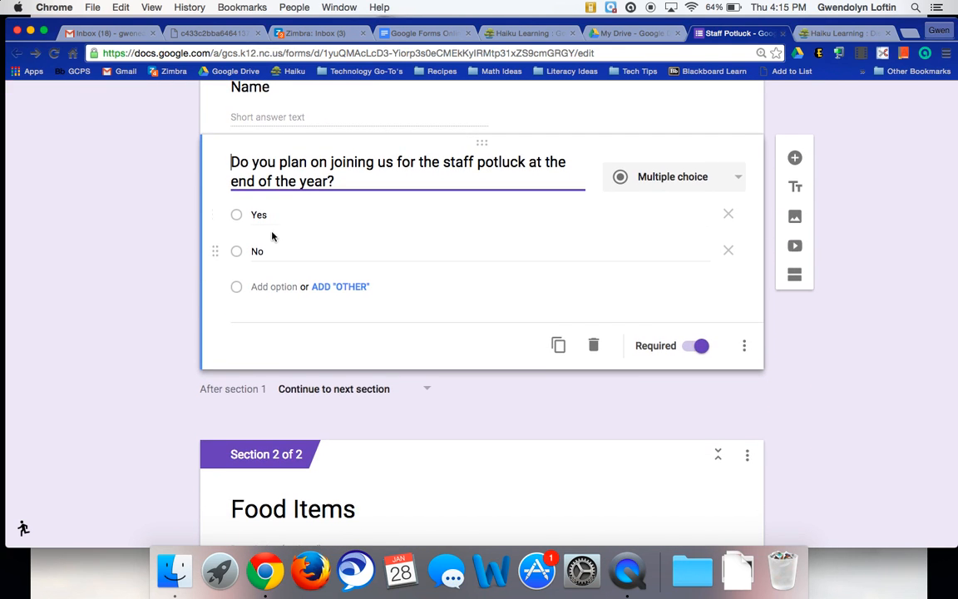
pyautogui.scroll(-3)
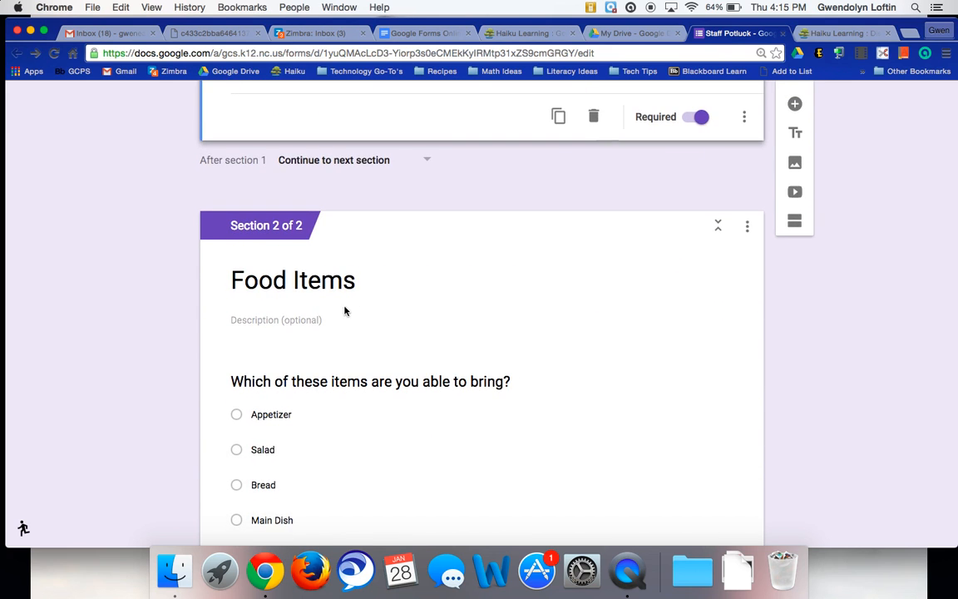
# - Scroll to the required Yes/No attendance question in section 1
pyautogui.scroll(-3)
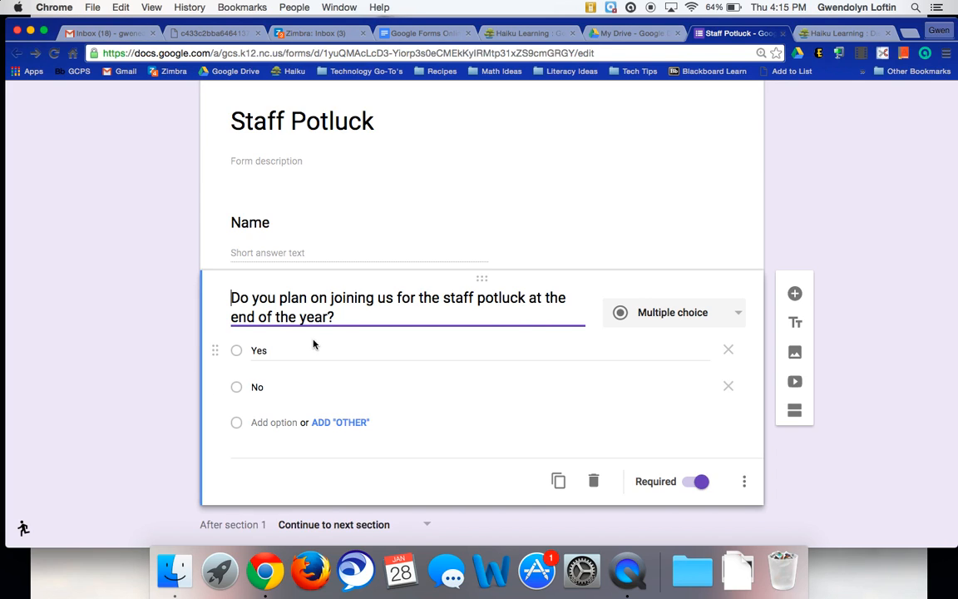
pyautogui.moveTo(327, 363)
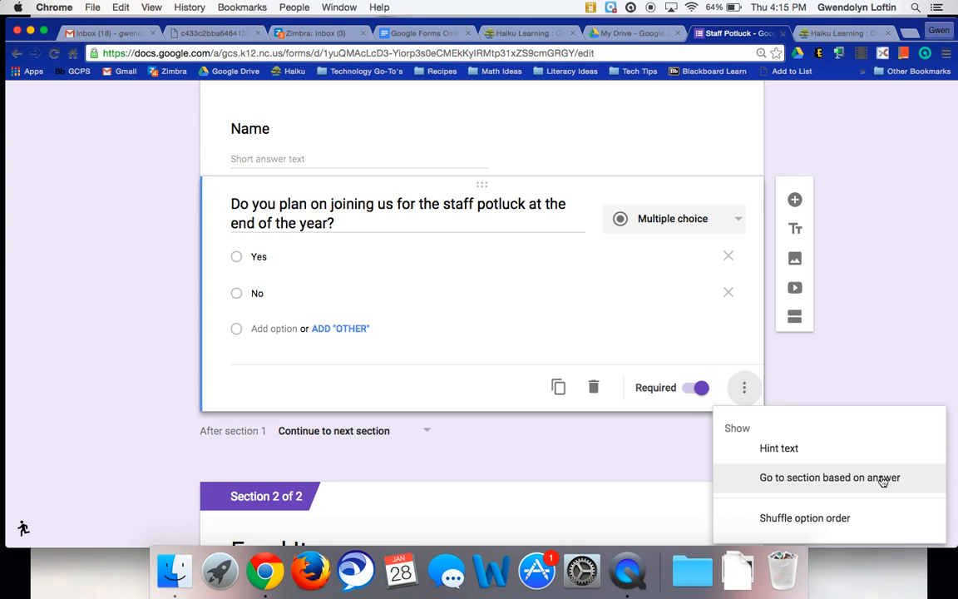
# - Turn on answer-based routing: Yes goes to Food Items, No submits the form
pyautogui.click(829, 478)
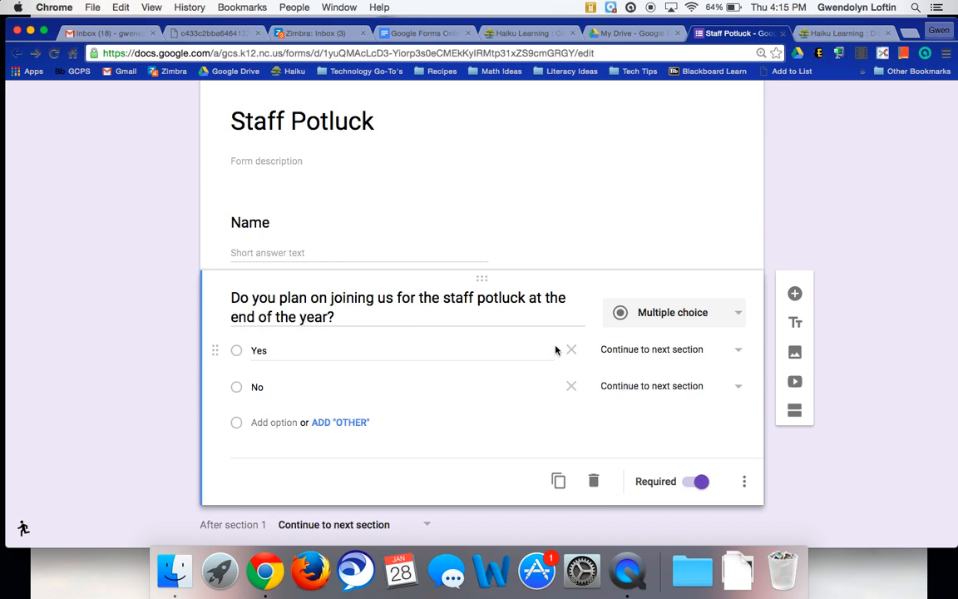
pyautogui.click(671, 349)
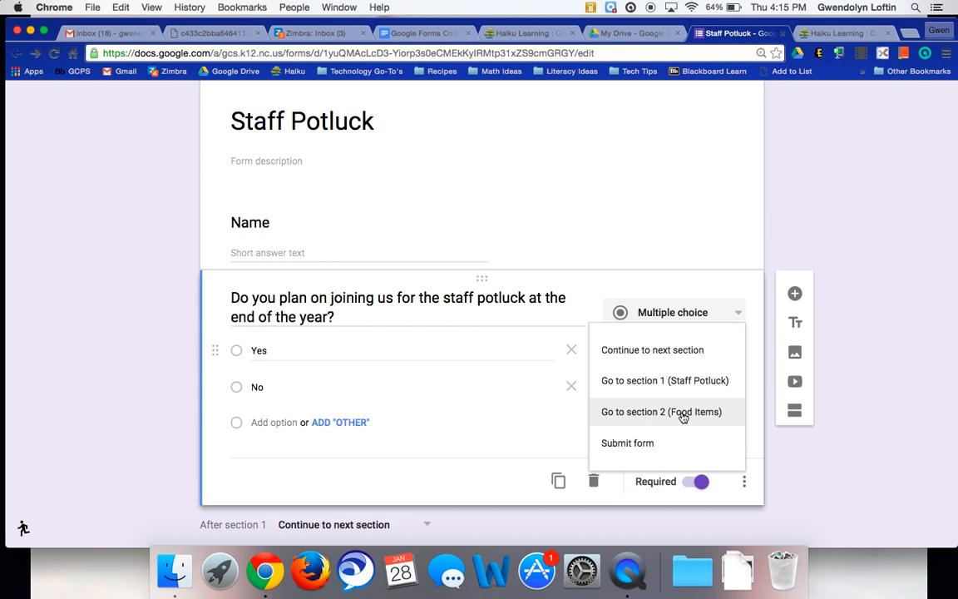
pyautogui.click(661, 412)
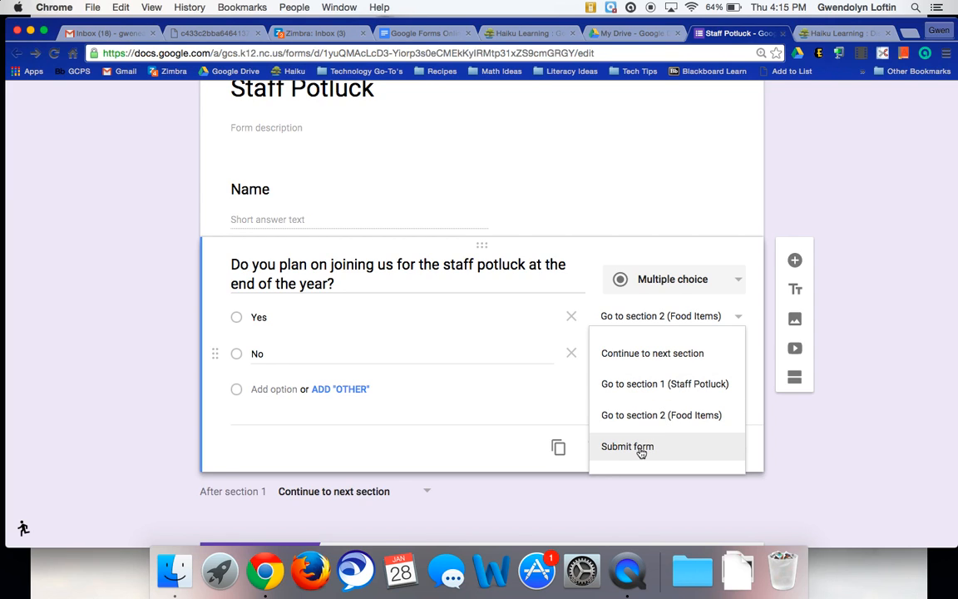
pyautogui.click(627, 447)
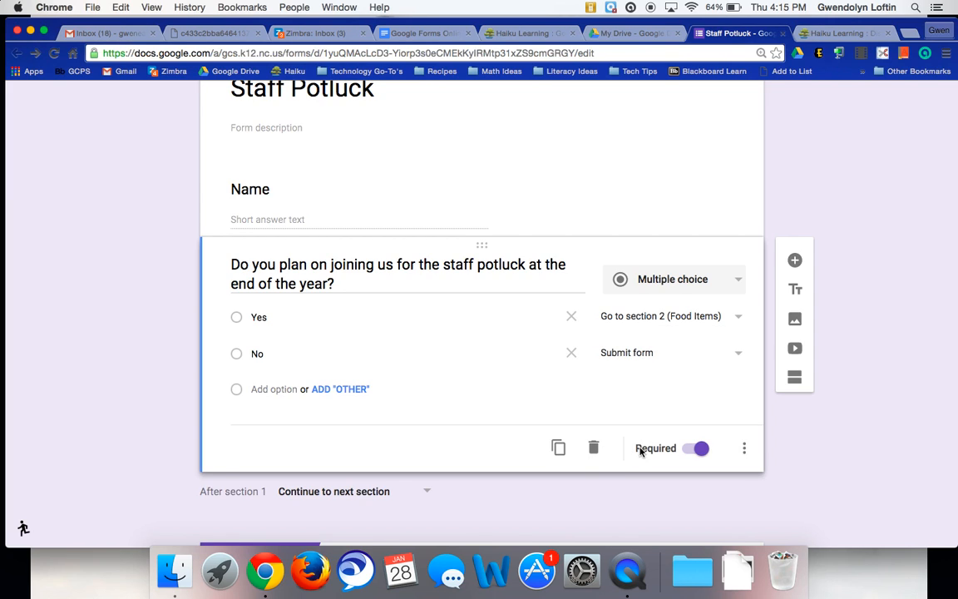
pyautogui.moveTo(345, 348)
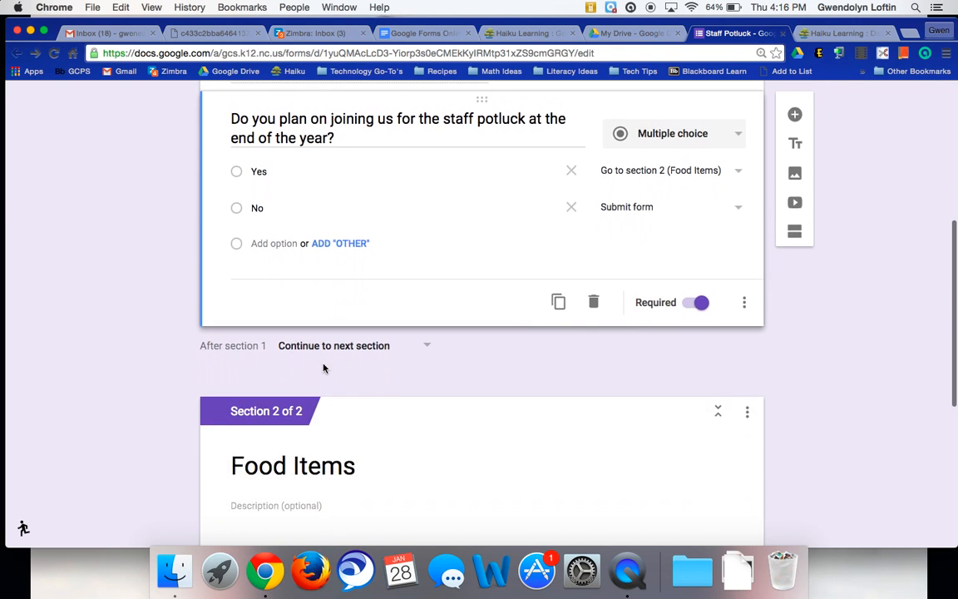
pyautogui.scroll(-3)
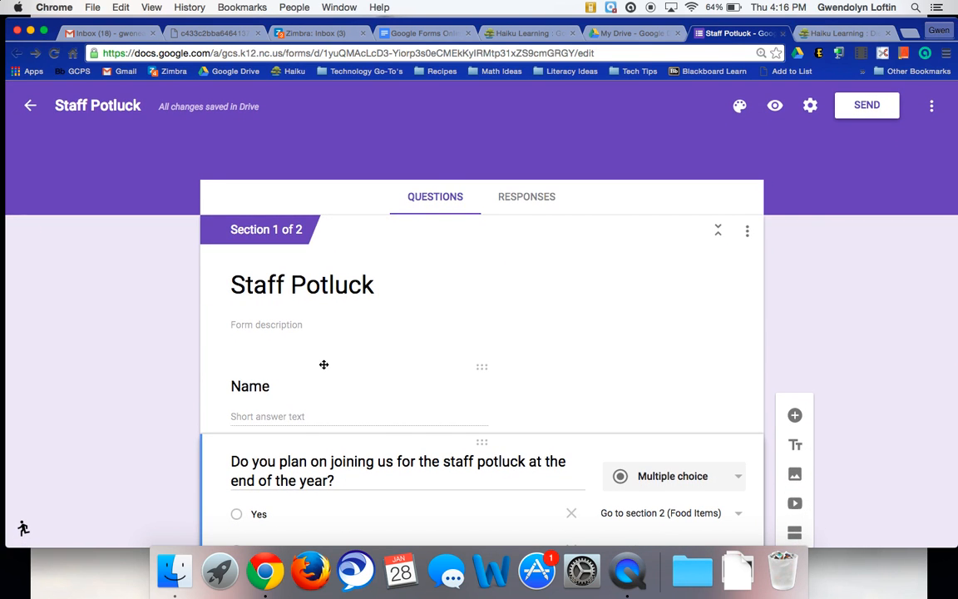
pyautogui.moveTo(429, 409)
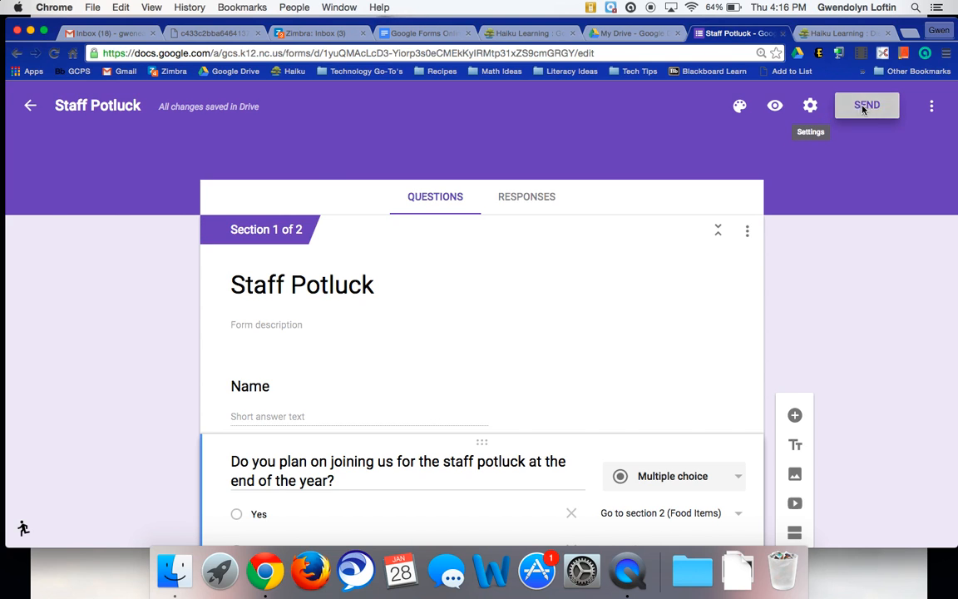
# - Check the Send options, then open the live respondent view of the form
pyautogui.click(867, 105)
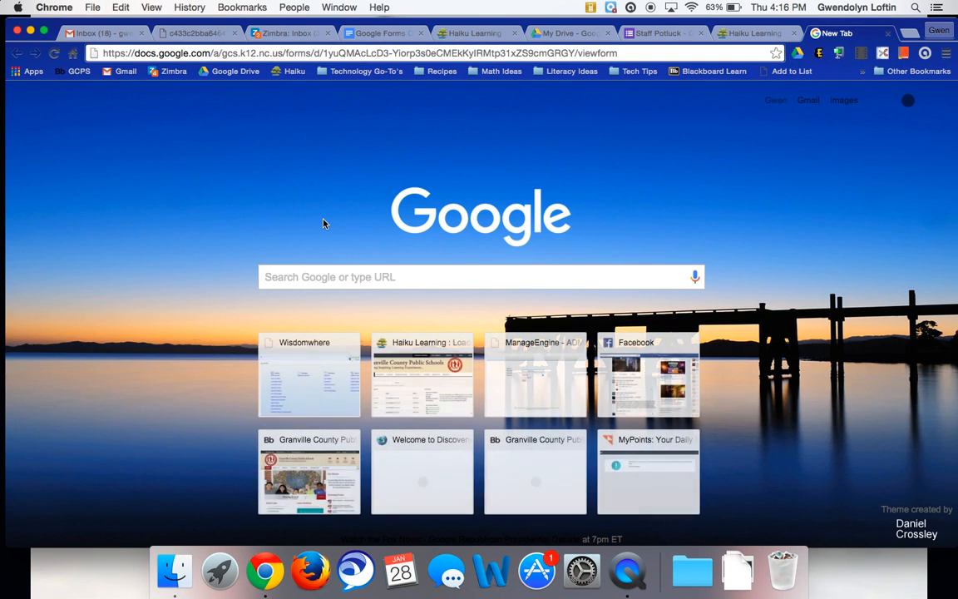
pyautogui.click(663, 33)
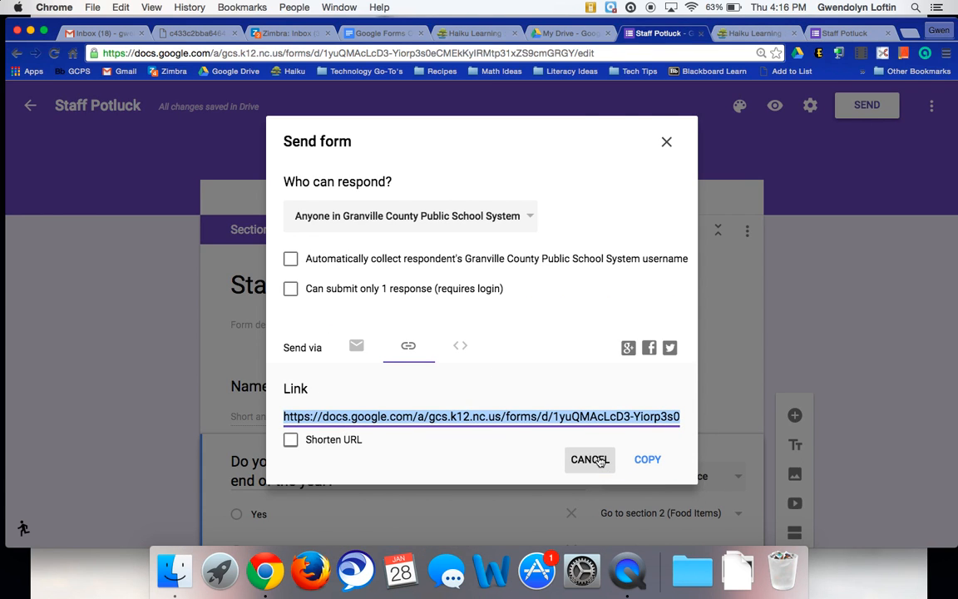
pyautogui.click(589, 459)
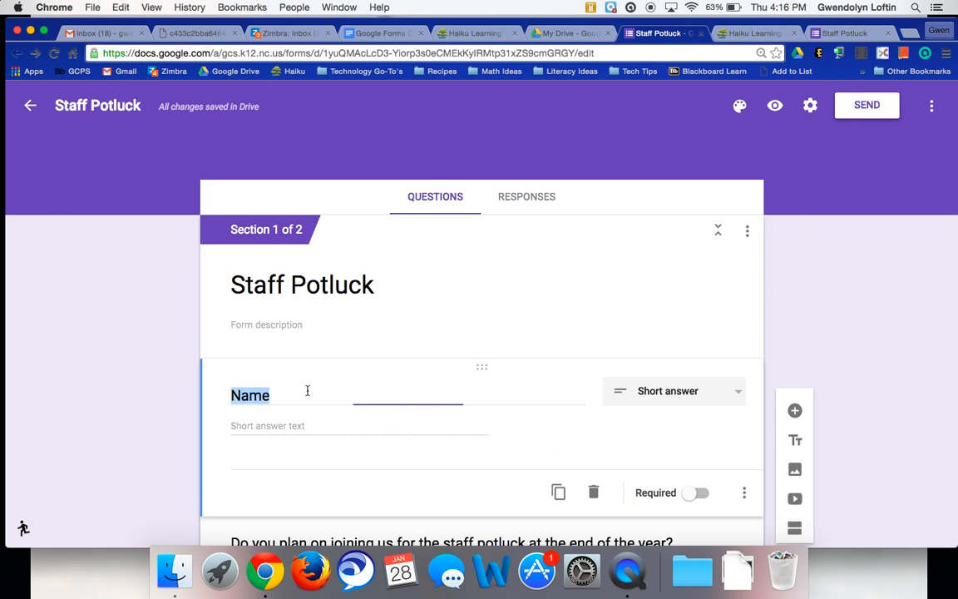
pyautogui.click(237, 384)
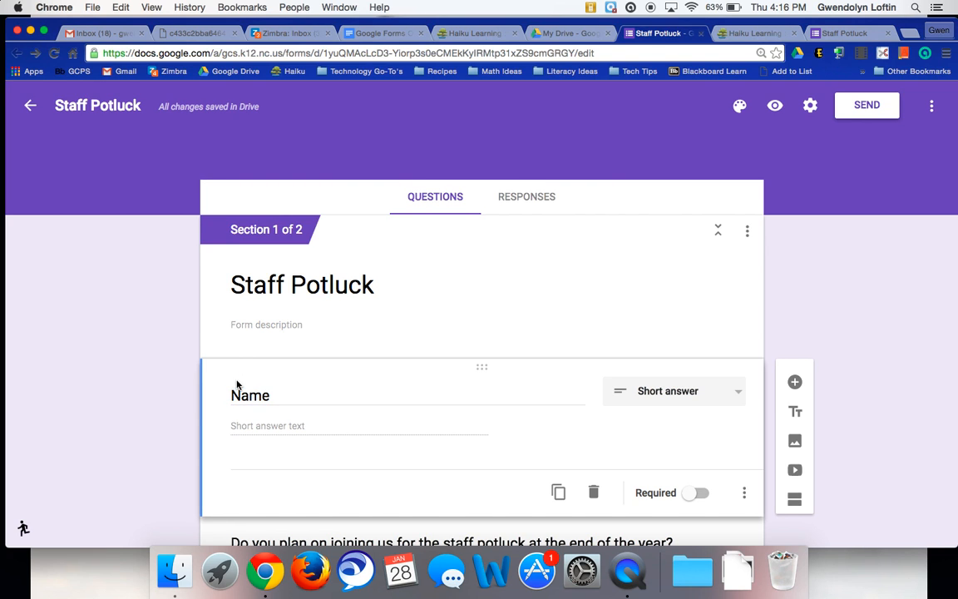
pyautogui.scroll(-3)
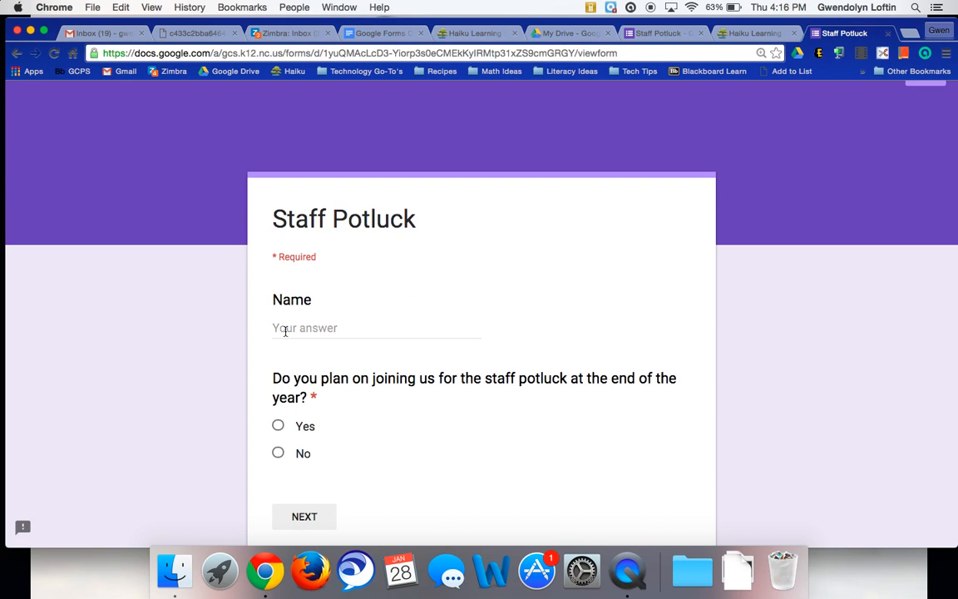
# - Enter name 'Gwen', answer No, and continue to confirm it leads to submission
pyautogui.write('Gwen')
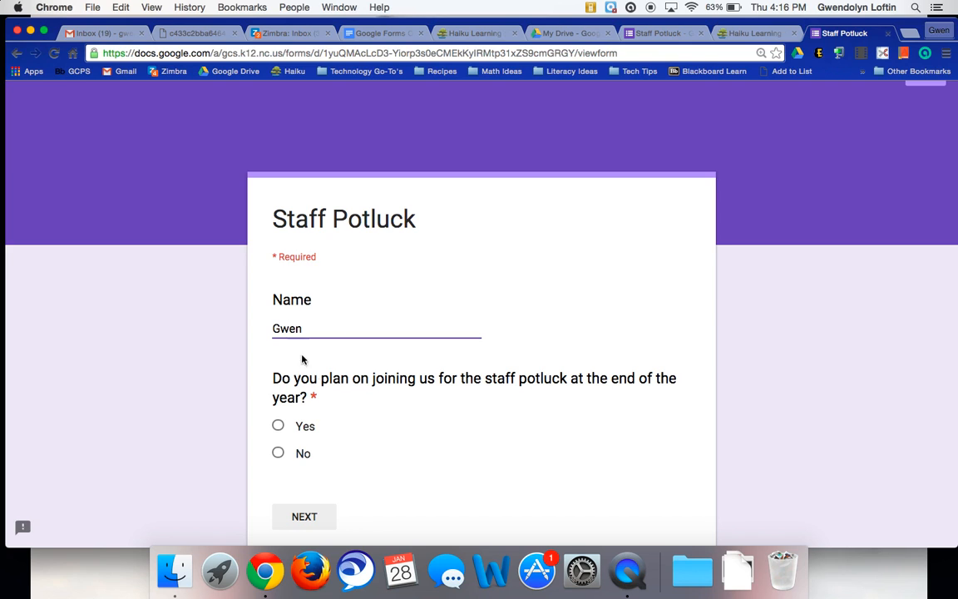
pyautogui.scroll(-3)
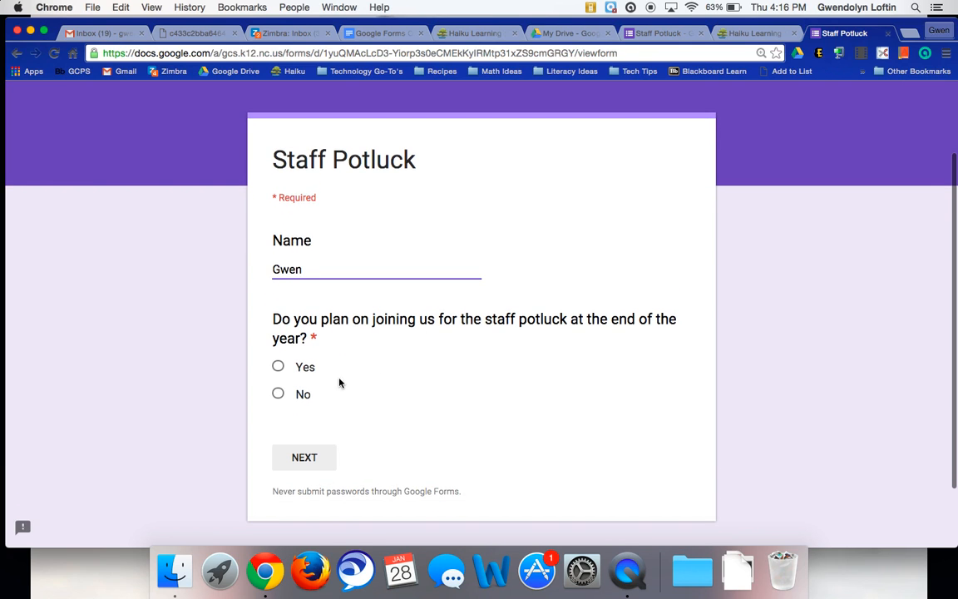
pyautogui.click(278, 394)
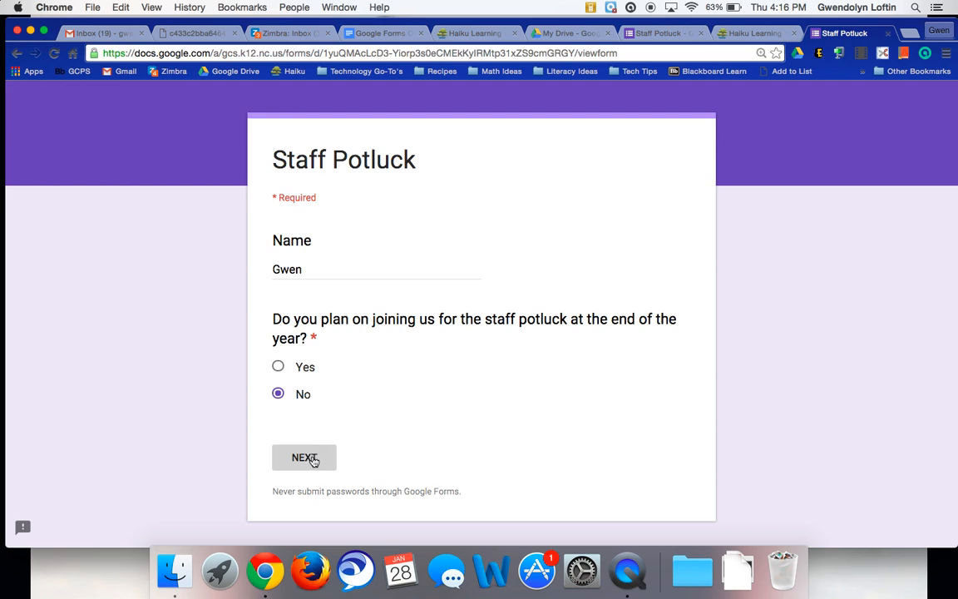
pyautogui.click(304, 458)
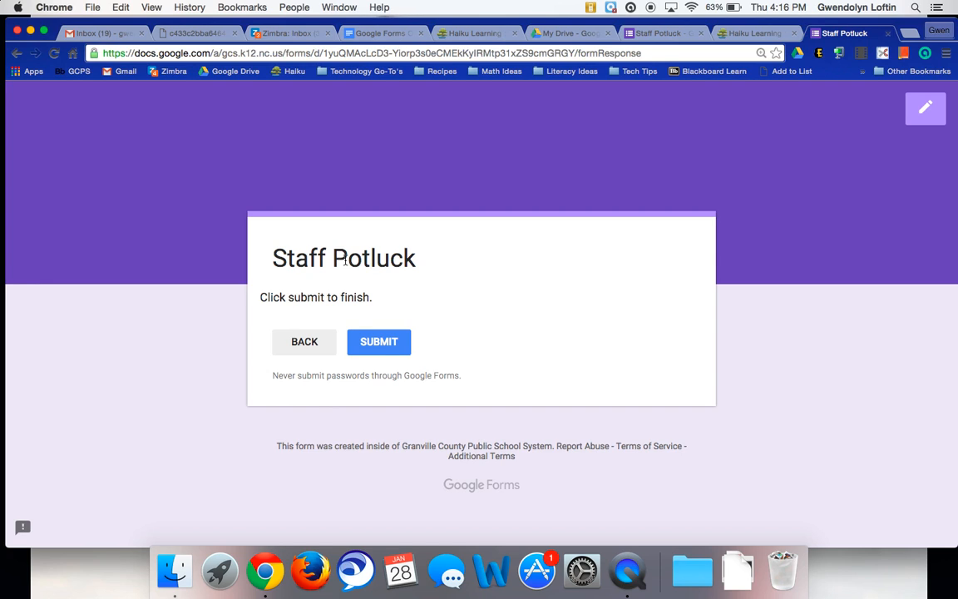
# - Go back, change the answer to Yes, and confirm it opens Food Items
pyautogui.click(304, 341)
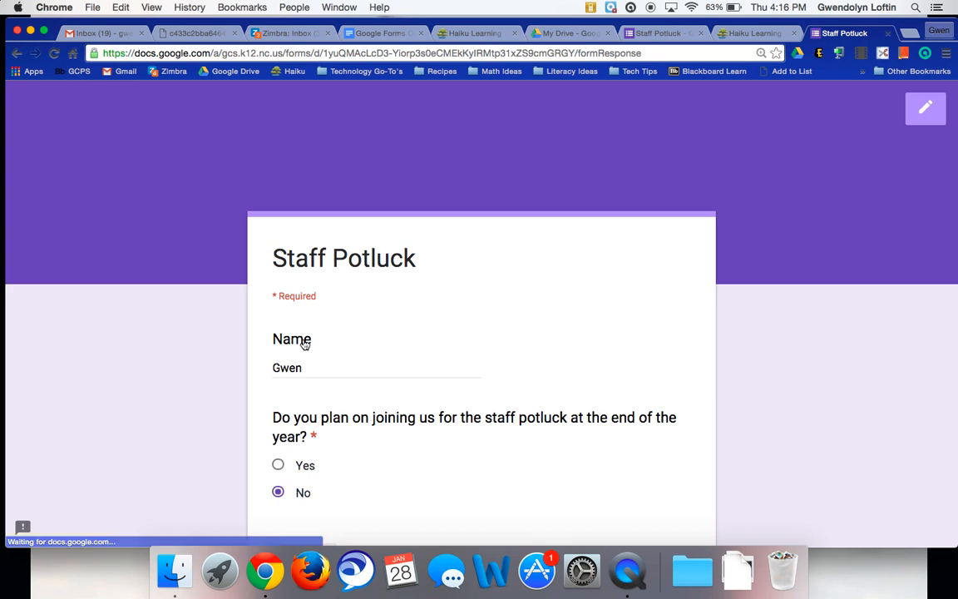
pyautogui.click(278, 428)
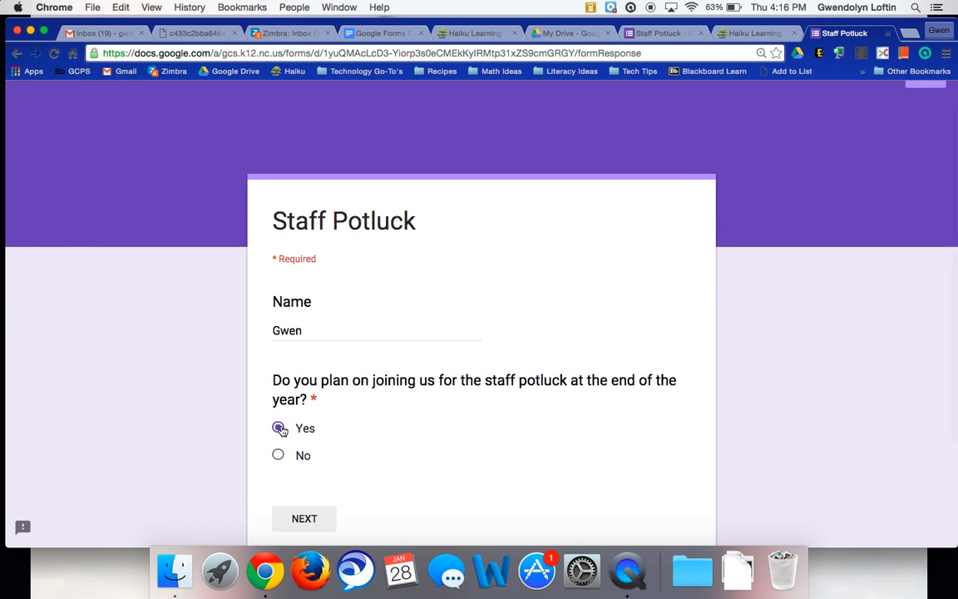
pyautogui.click(304, 518)
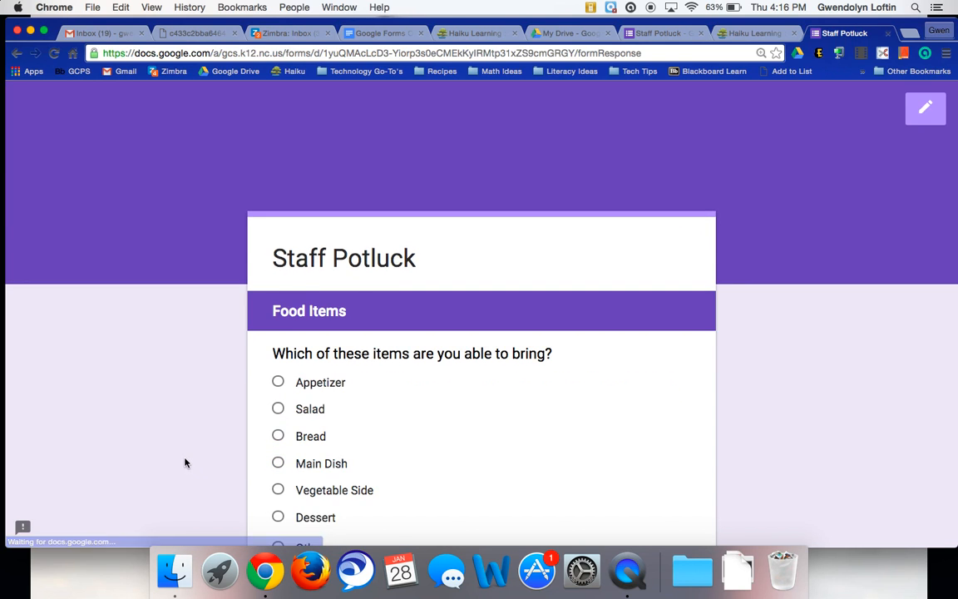
pyautogui.scroll(-3)
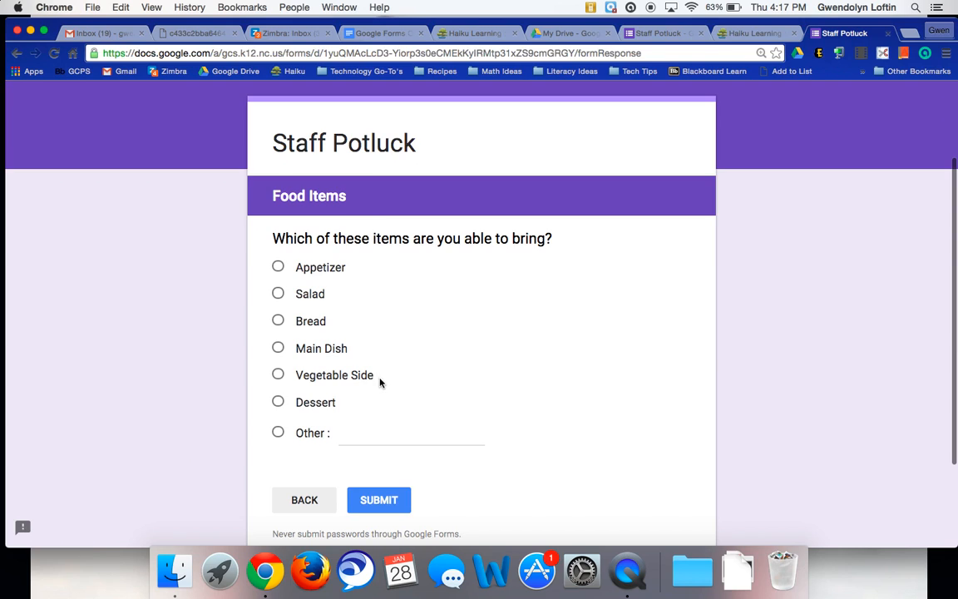
pyautogui.moveTo(378, 499)
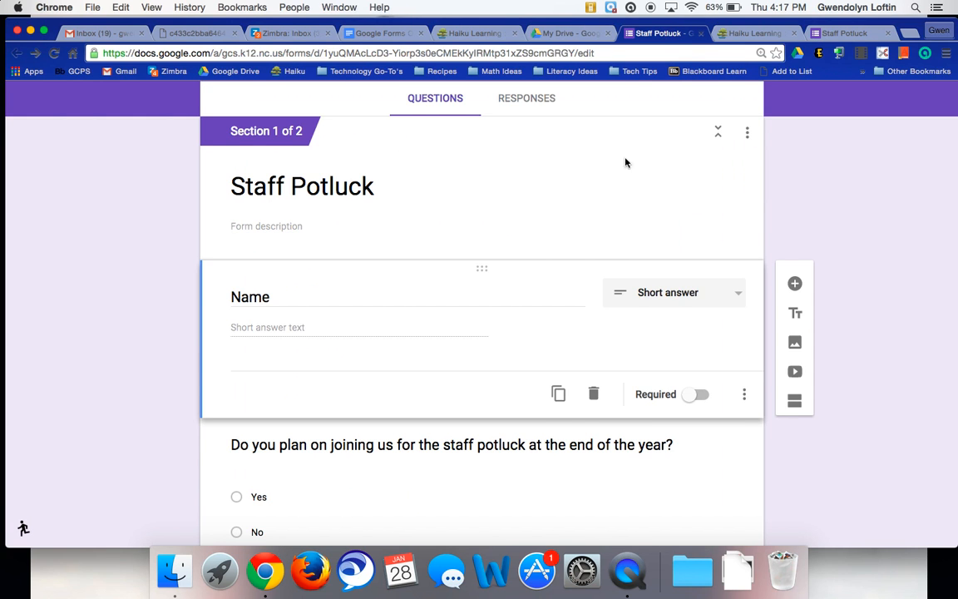
pyautogui.scroll(-3)
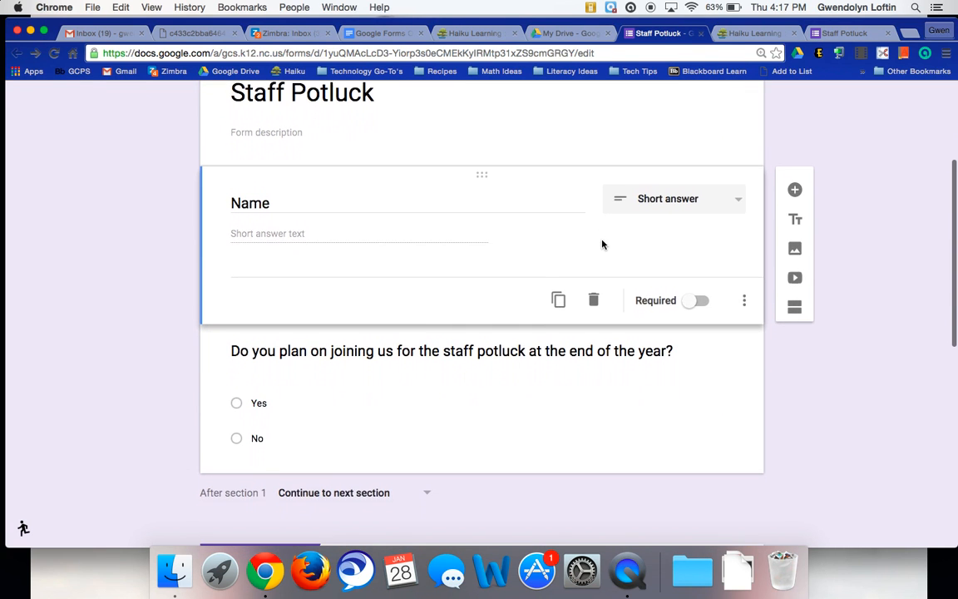
pyautogui.scroll(-3)
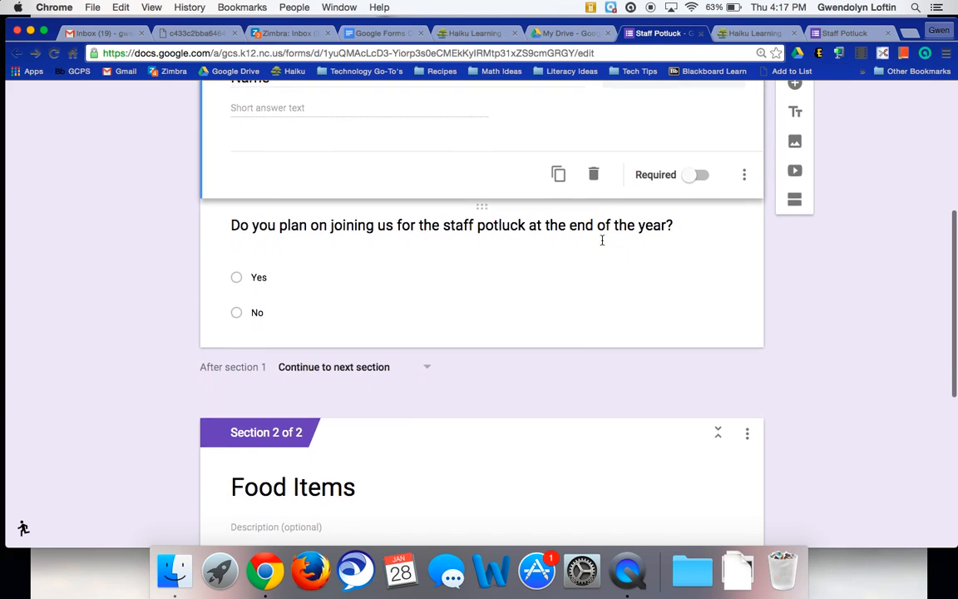
pyautogui.scroll(-3)
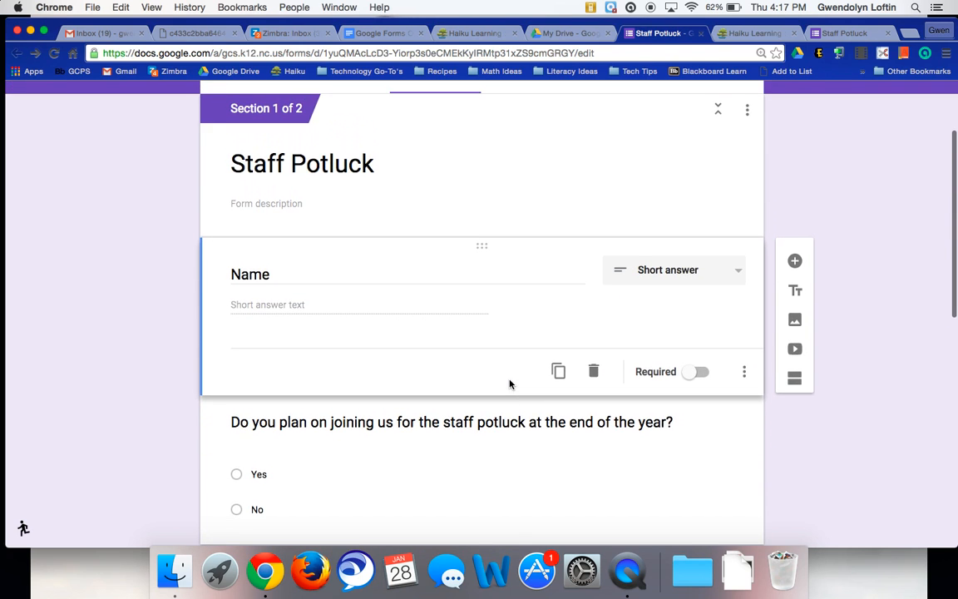
pyautogui.scroll(-3)
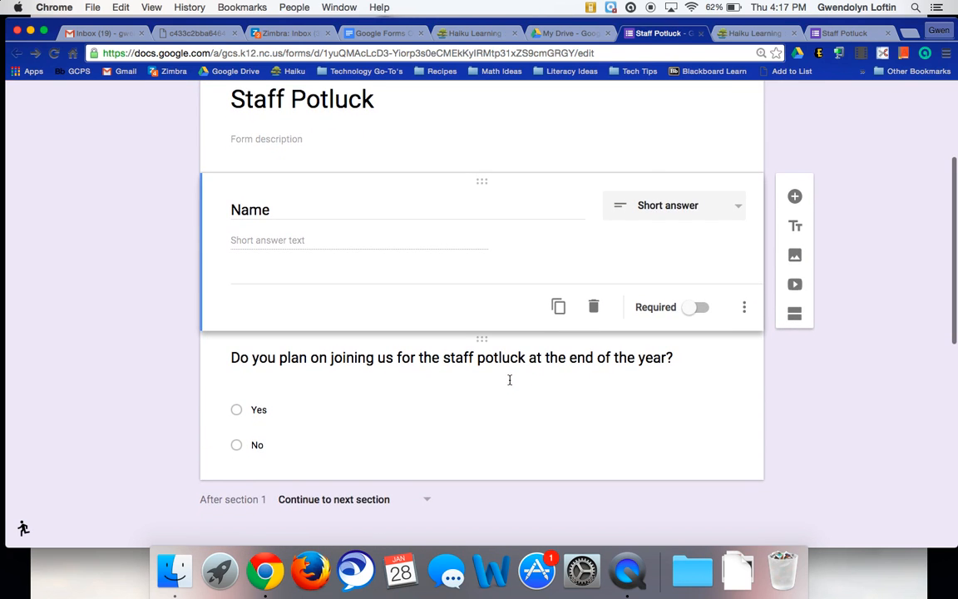
pyautogui.moveTo(794, 314)
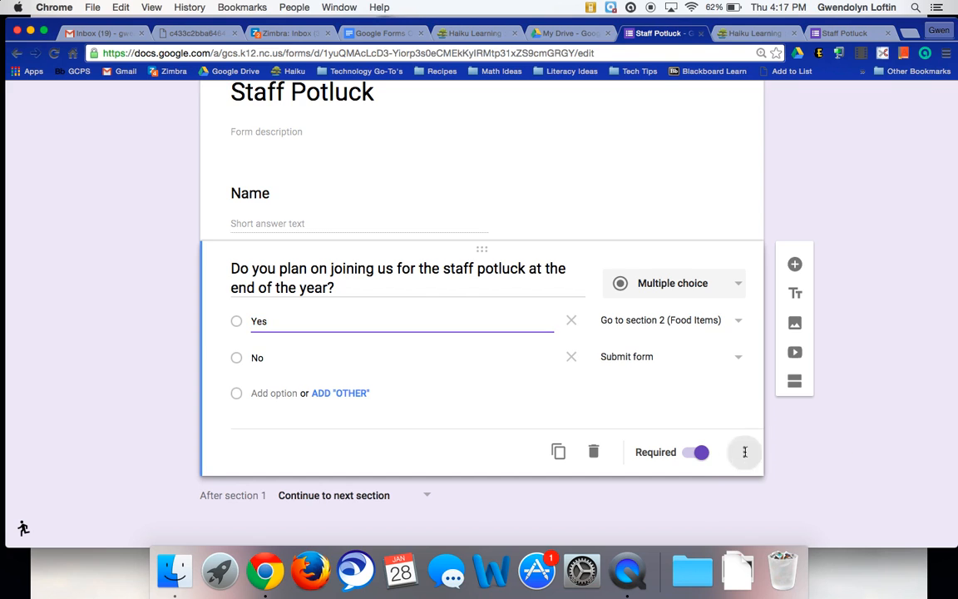
pyautogui.click(744, 451)
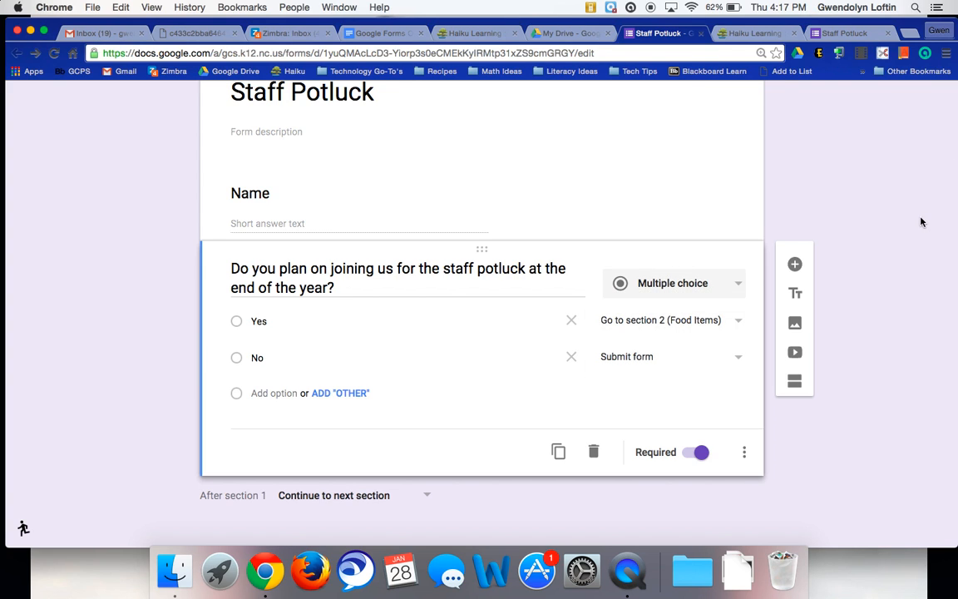
pyautogui.scroll(-3)
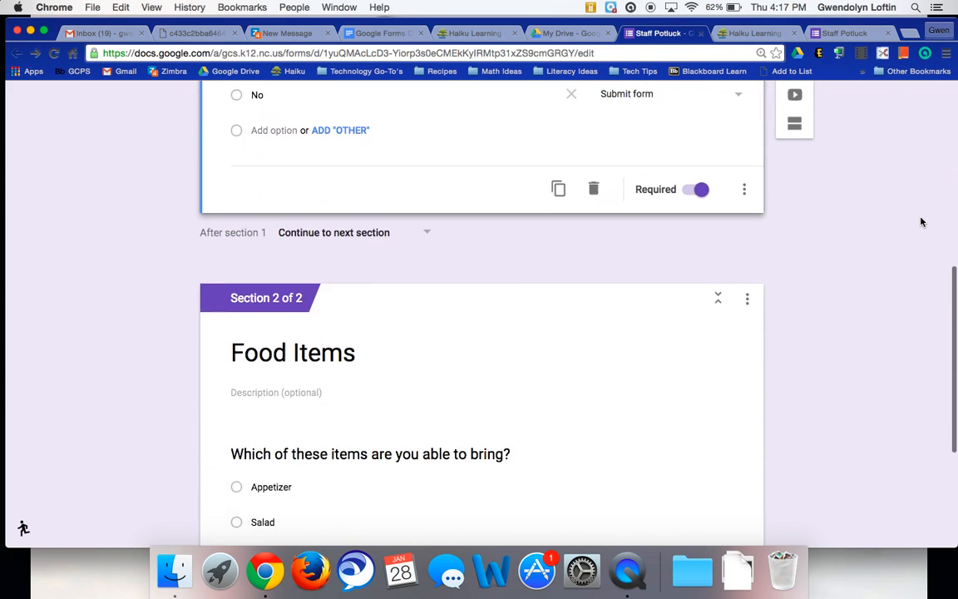